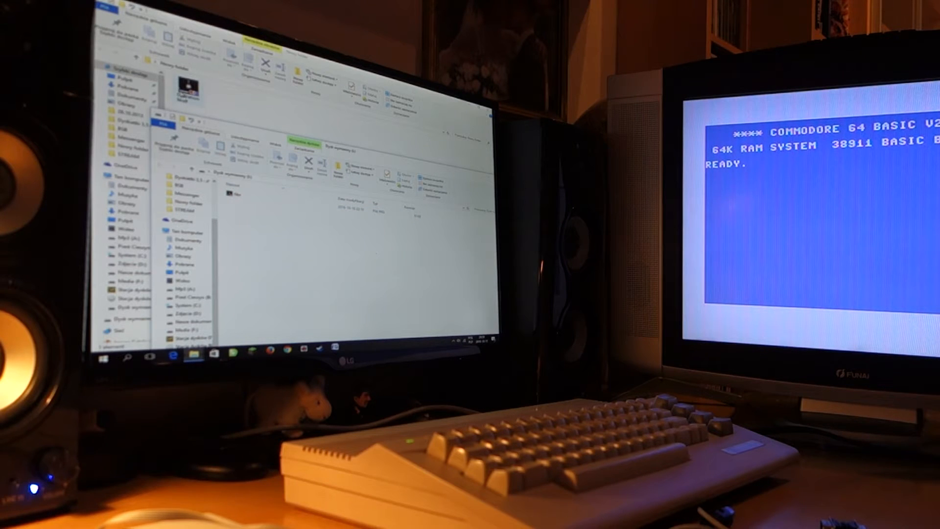
# - Open the context menu for the Operation Wolf game file in the folder
pyautogui.rightClick(187, 87)
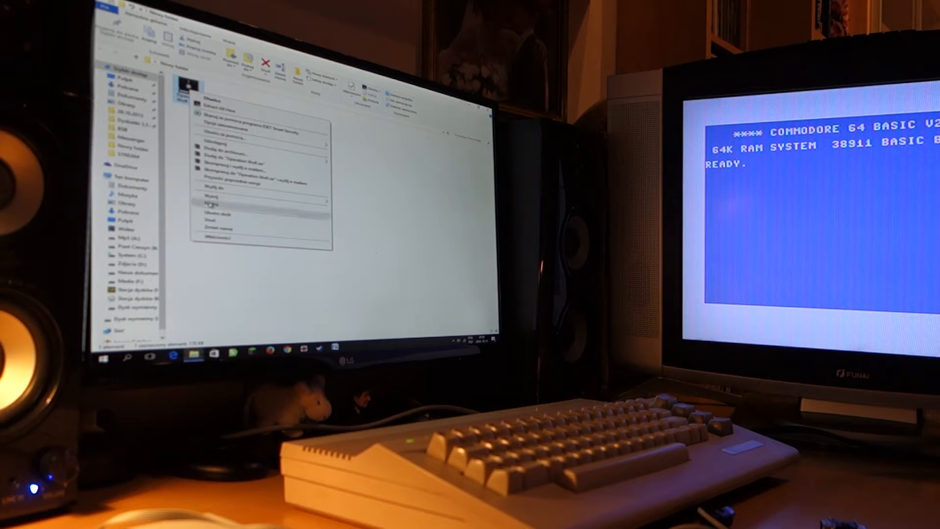